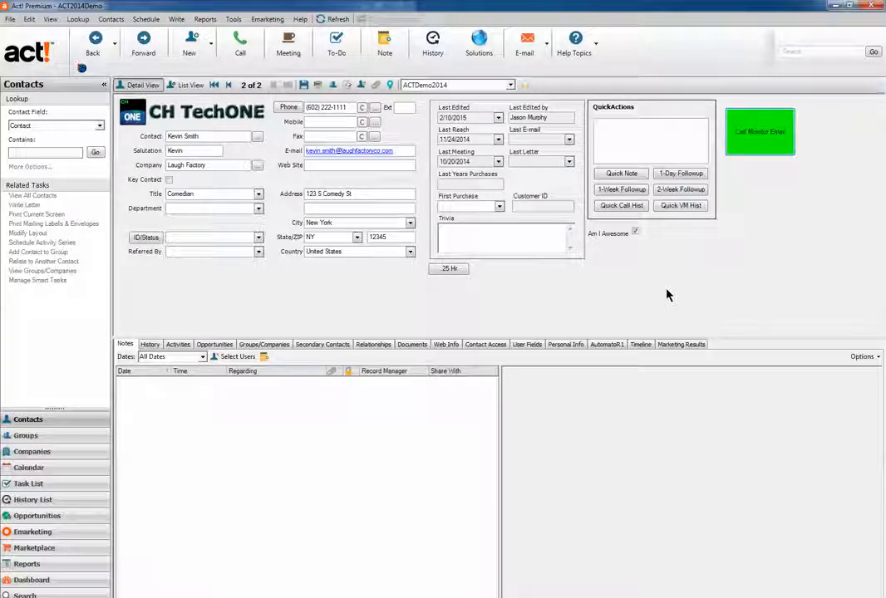
mouse_move(795, 101)
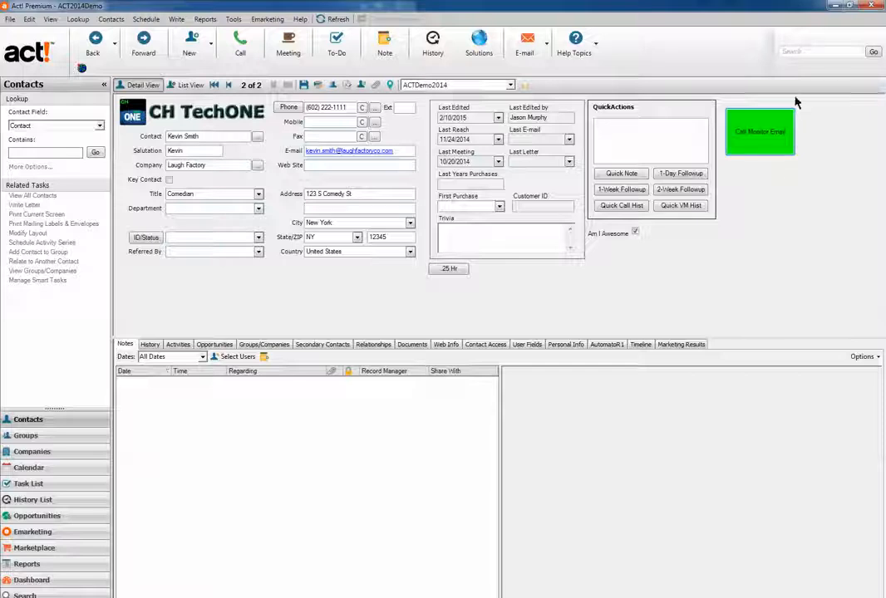
mouse_move(717, 151)
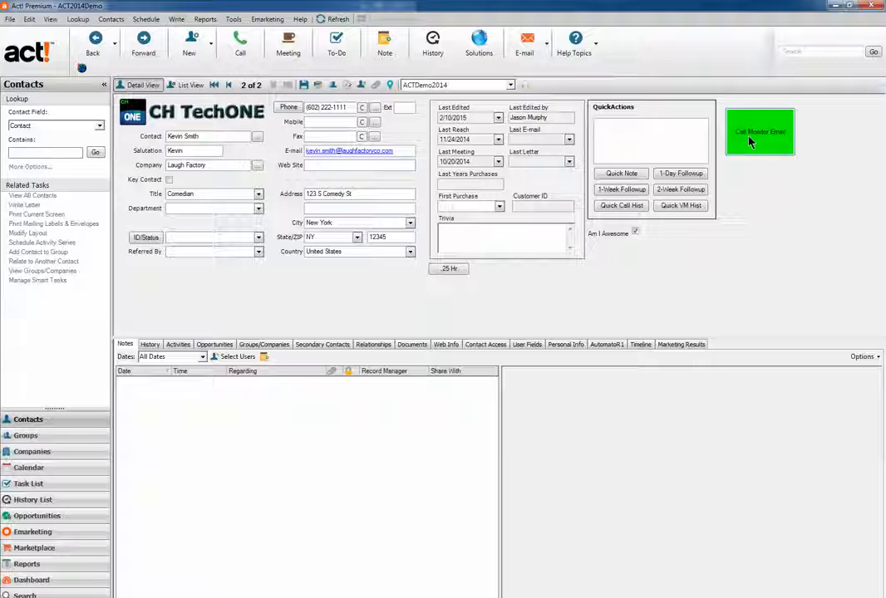
Generate the Call Monitor email for the contact and review its promotional body down to the social links
left_click(758, 131)
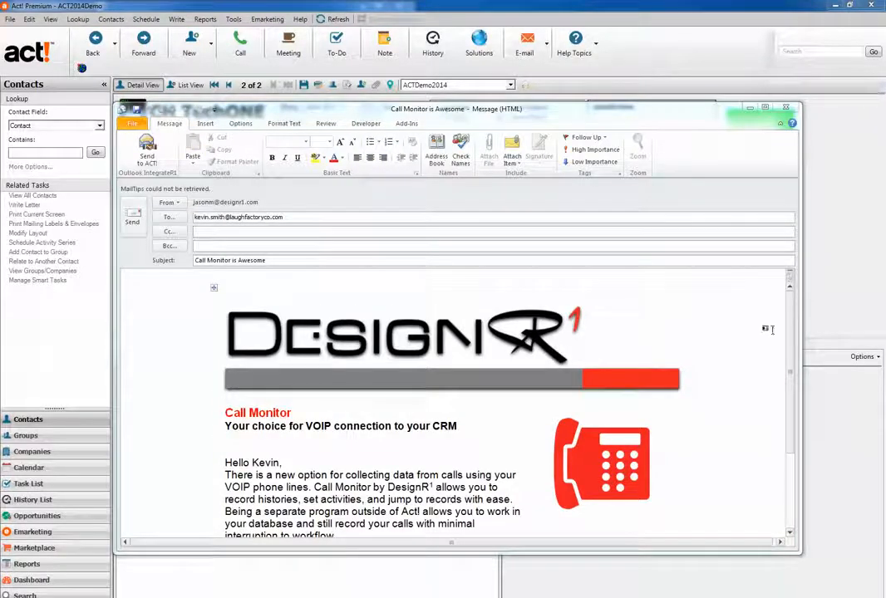
scroll("down", 3)
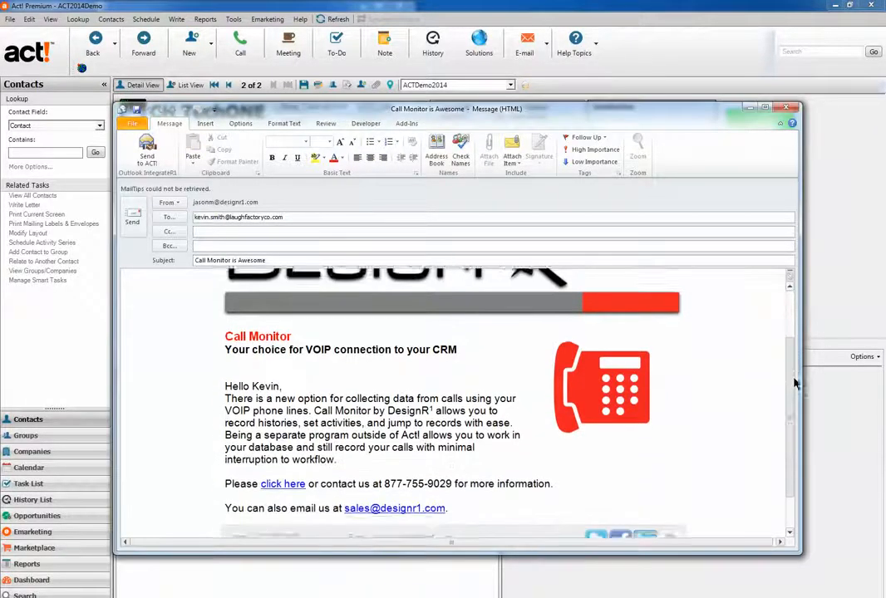
scroll("down", 3)
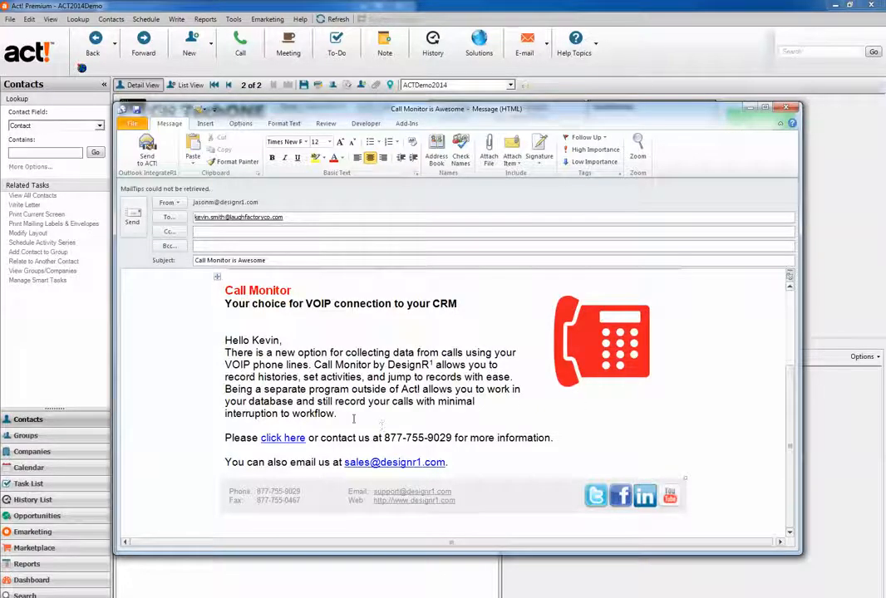
Add the closing line 'Thank you for watching' to the email's first paragraph
type("T")
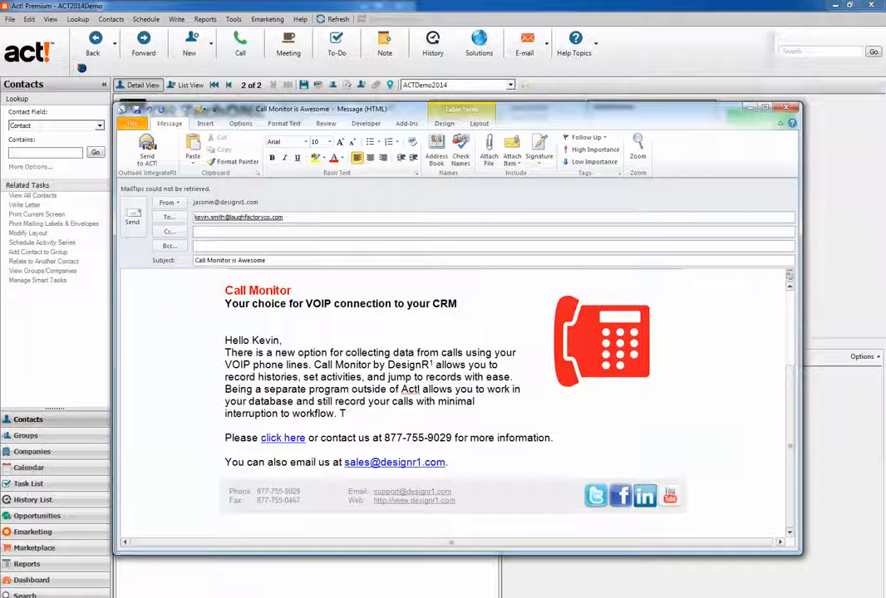
type("hank you for watchin")
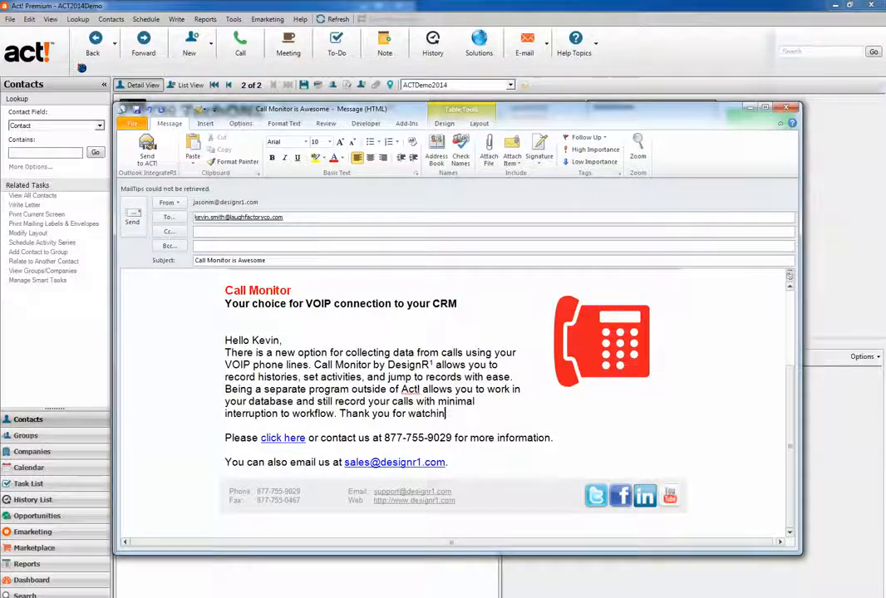
type("g")
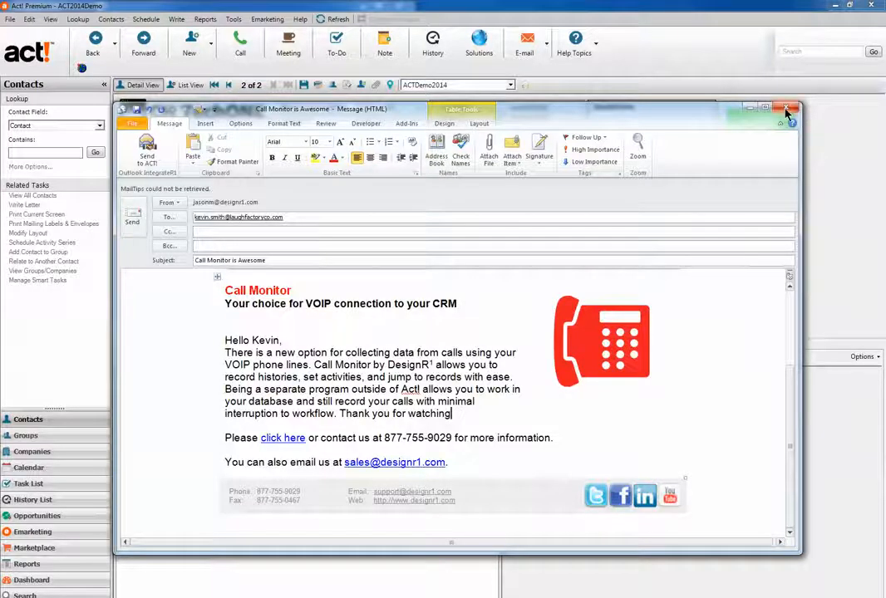
Close the edited email, move to Chris's record and generate his Call Monitor email
left_click(788, 110)
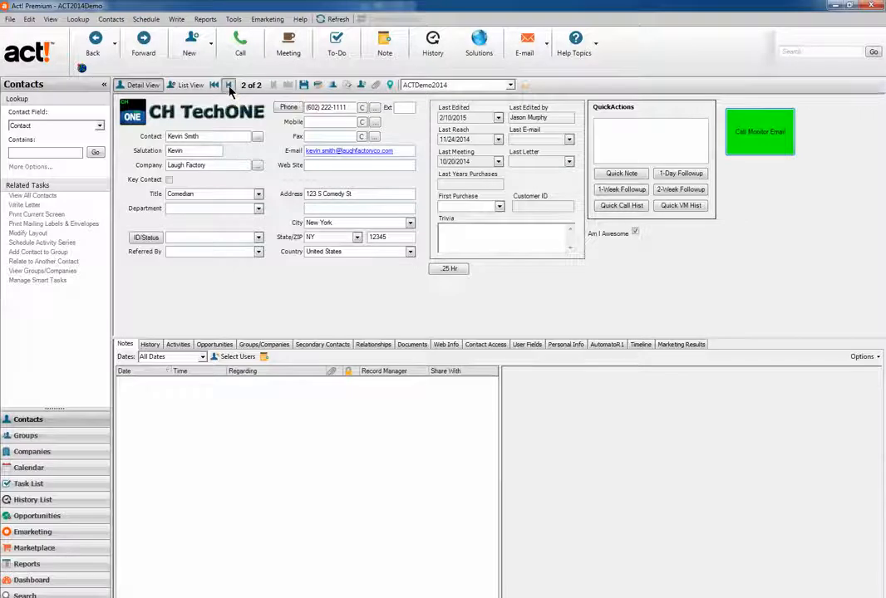
left_click(216, 85)
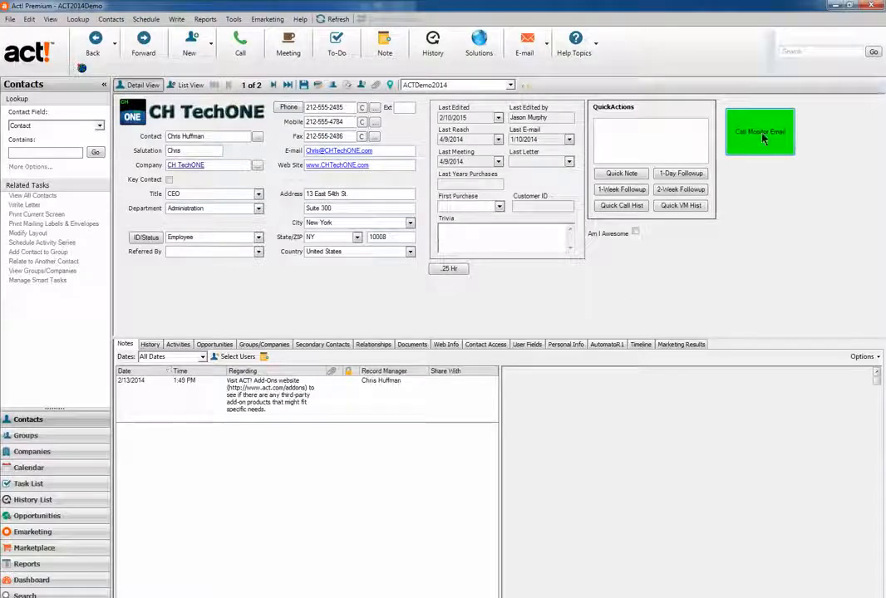
left_click(760, 131)
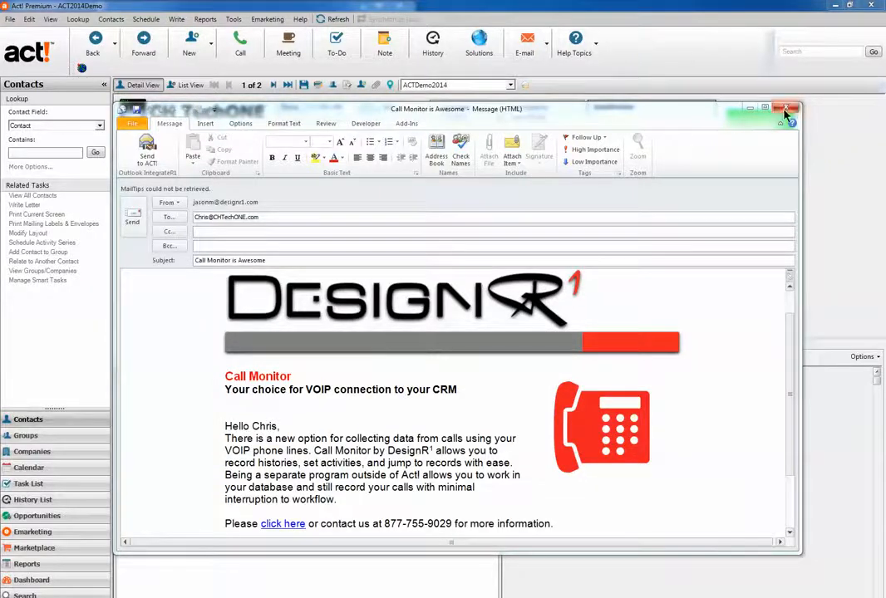
Close Chris's Call Monitor email, returning to his Act! contact record
left_click(785, 109)
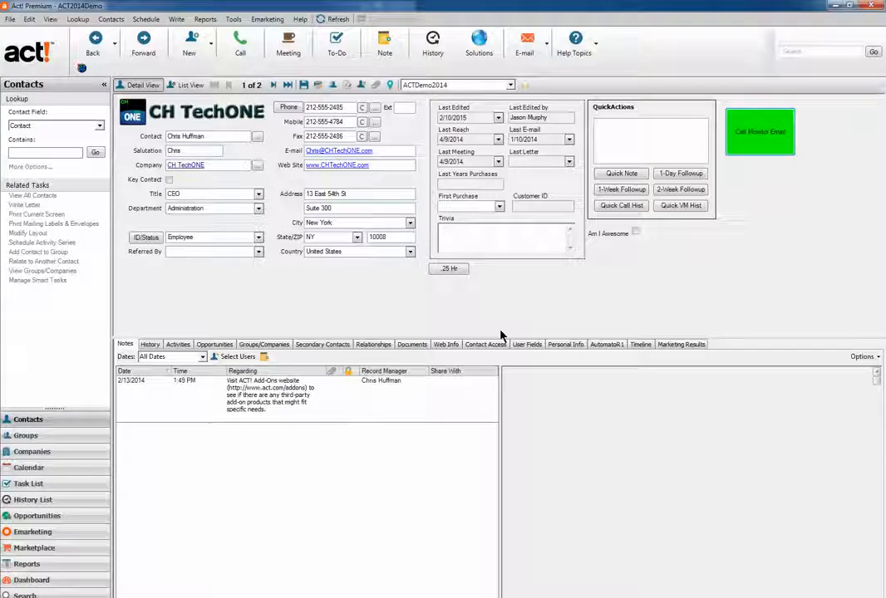
mouse_move(522, 411)
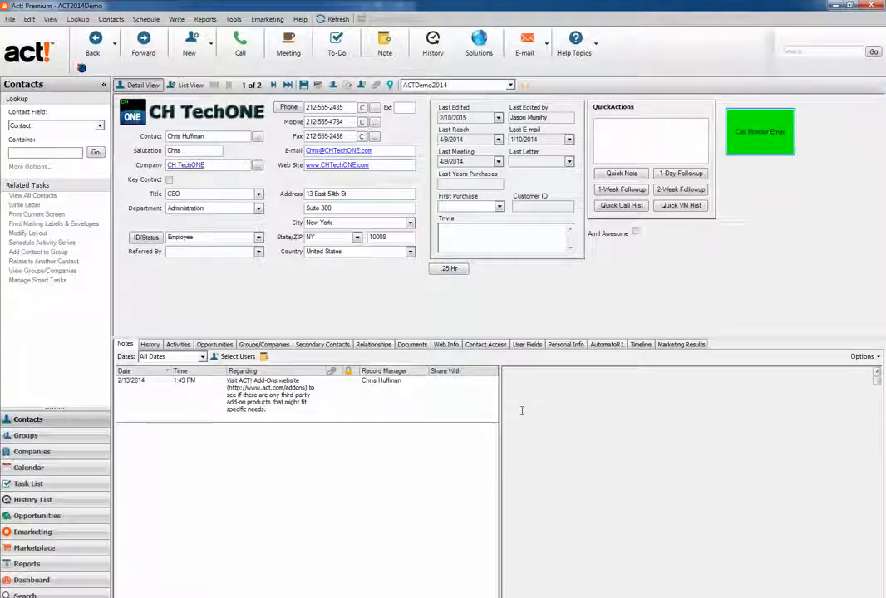